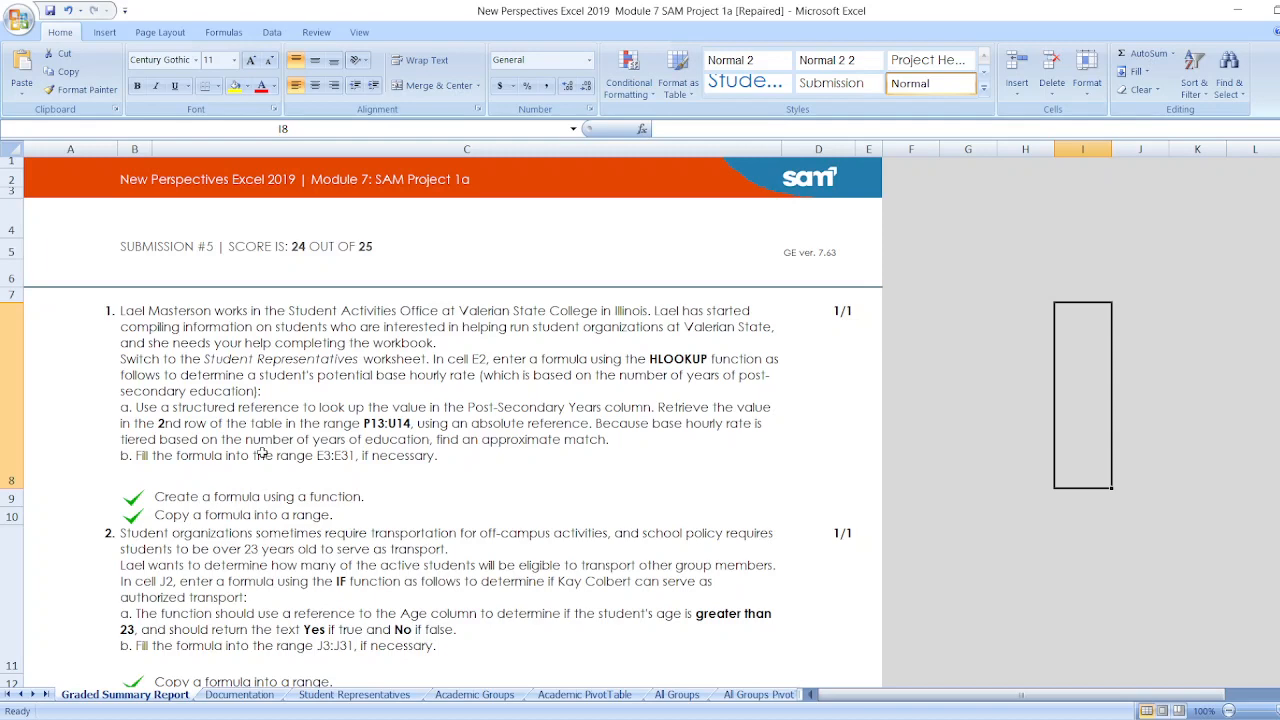
{"action": "mouse_move", "coordinate": [1070, 344]}
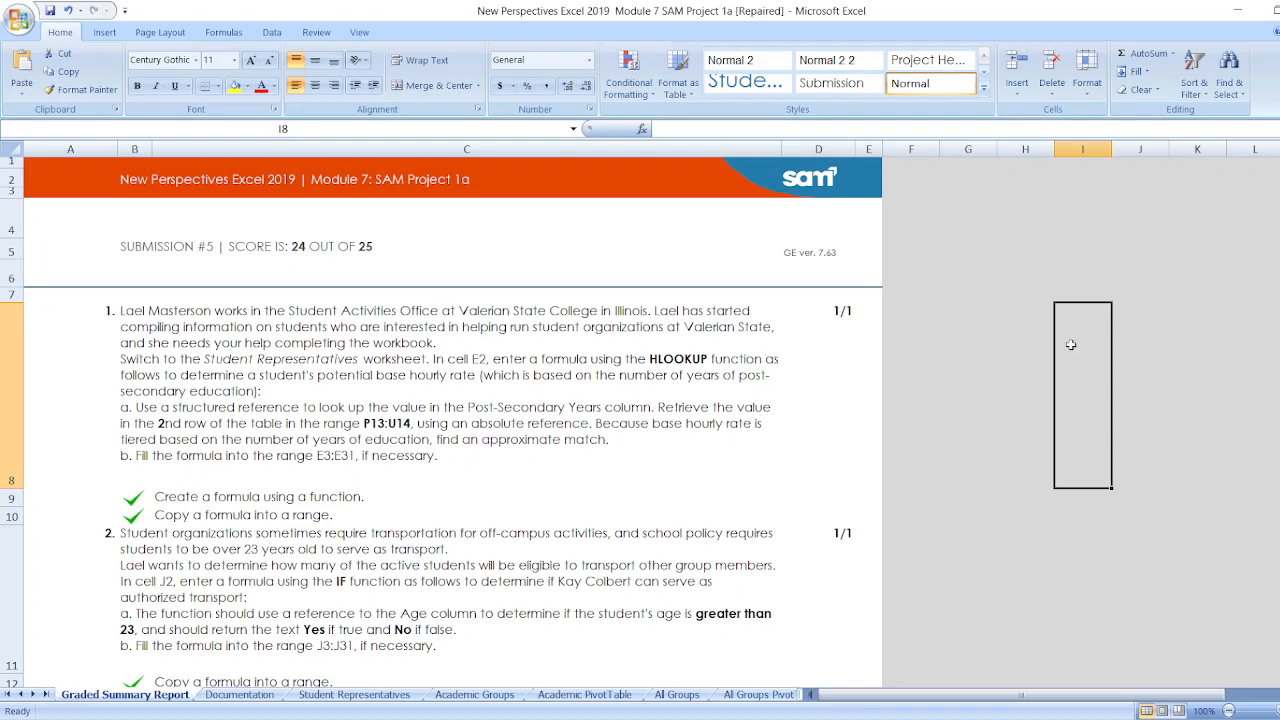
- Switch to the Documentation sheet showing the Valerian State College title page
{"action": "scroll", "scroll_direction": "down", "scroll_amount": 3}
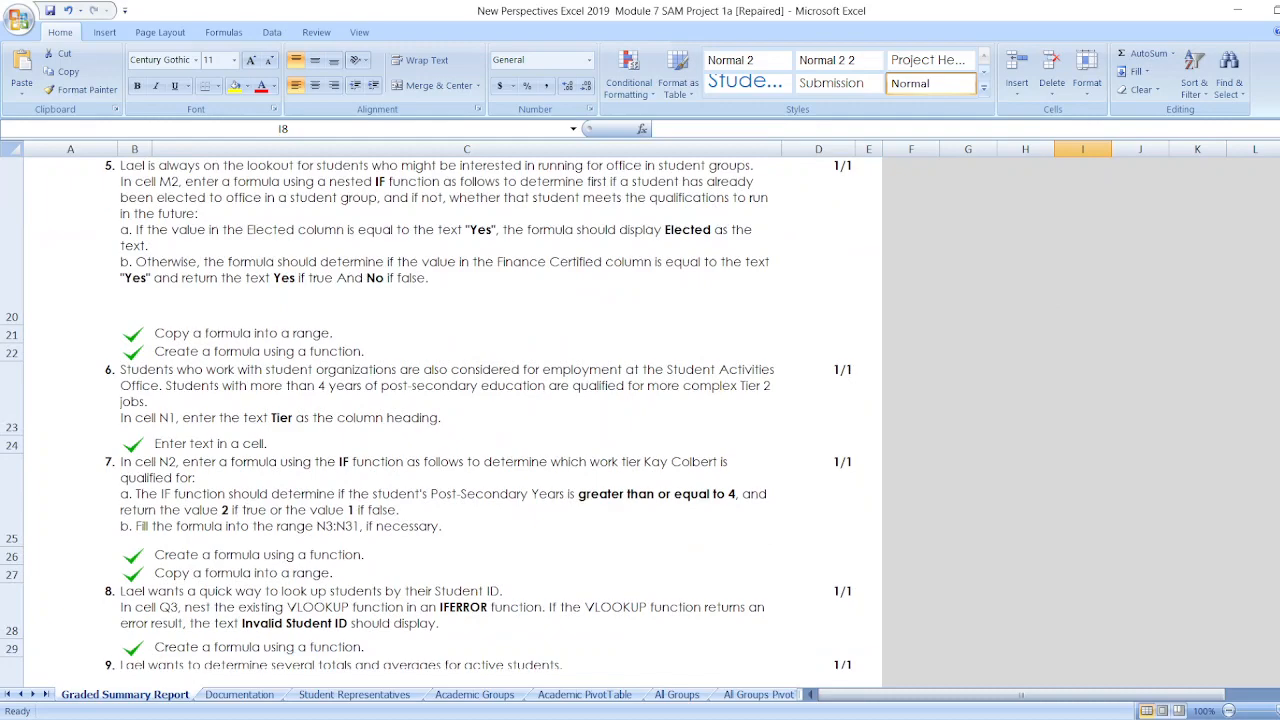
{"action": "scroll", "scroll_direction": "down", "scroll_amount": 3}
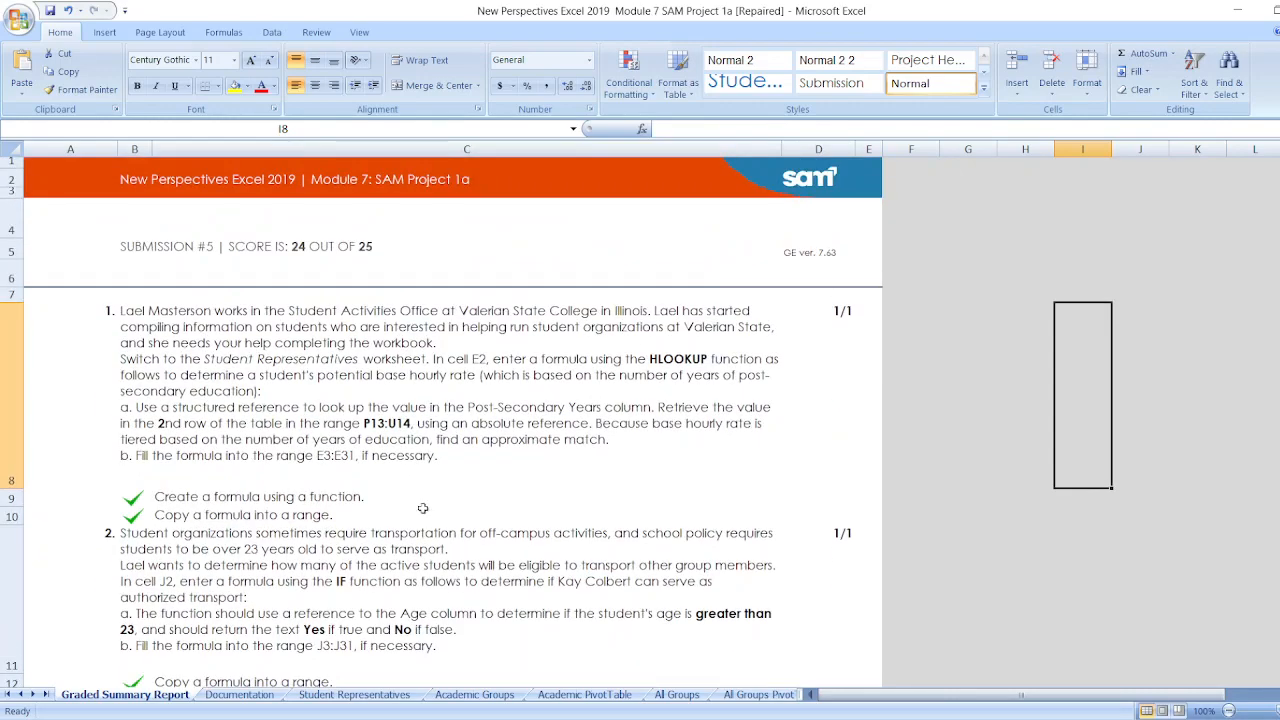
{"action": "left_click", "coordinate": [240, 694]}
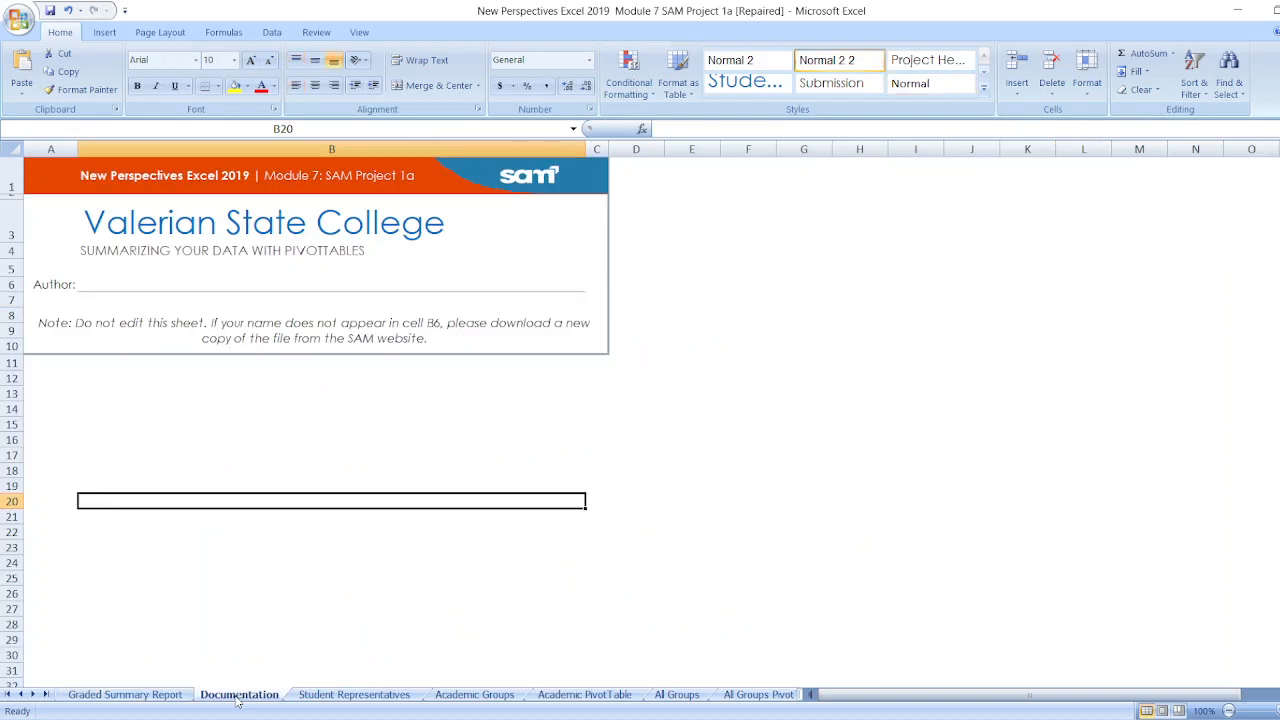
{"action": "mouse_move", "coordinate": [324, 196]}
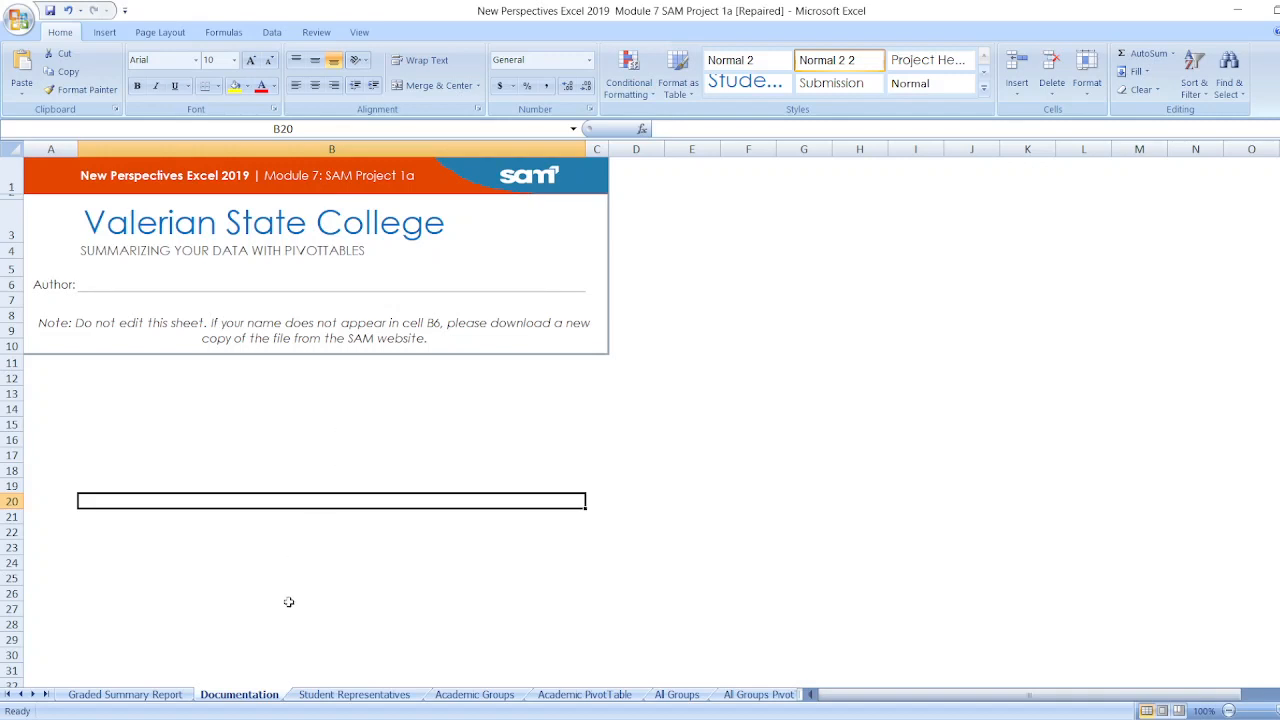
- Switch to the Student Representatives sheet to view the student table
{"action": "left_click", "coordinate": [354, 694]}
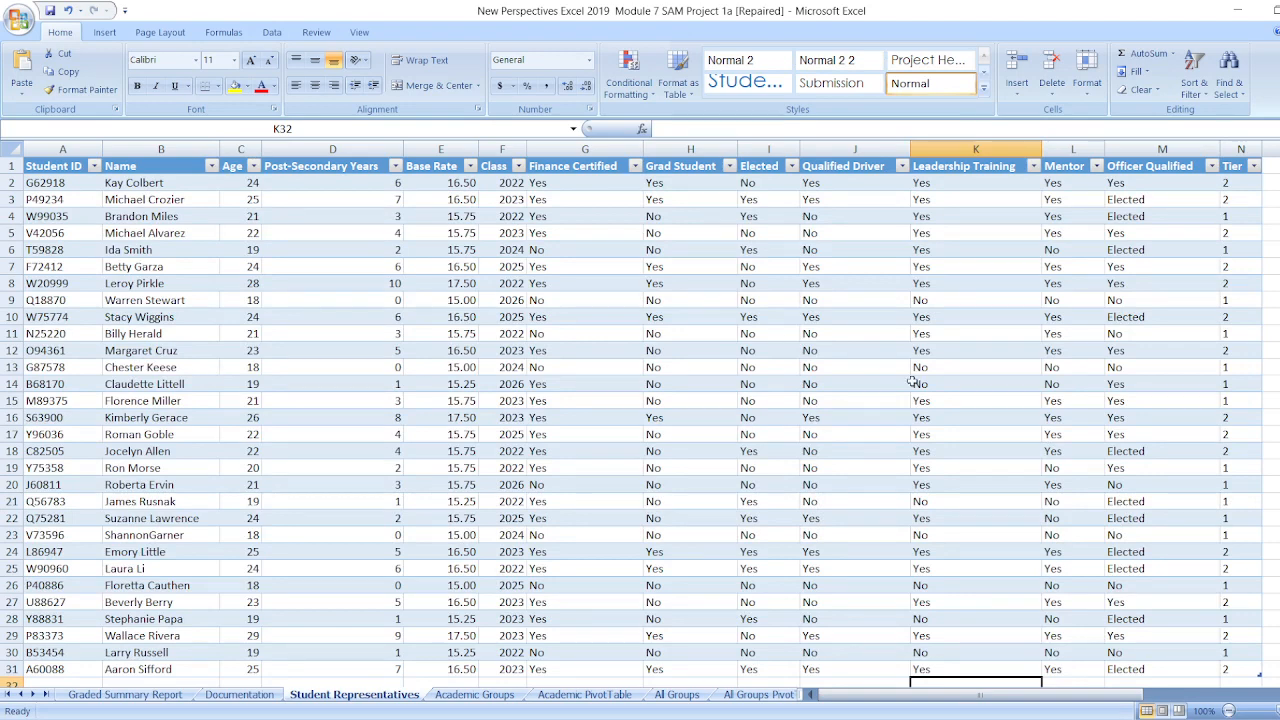
{"action": "mouse_move", "coordinate": [912, 384]}
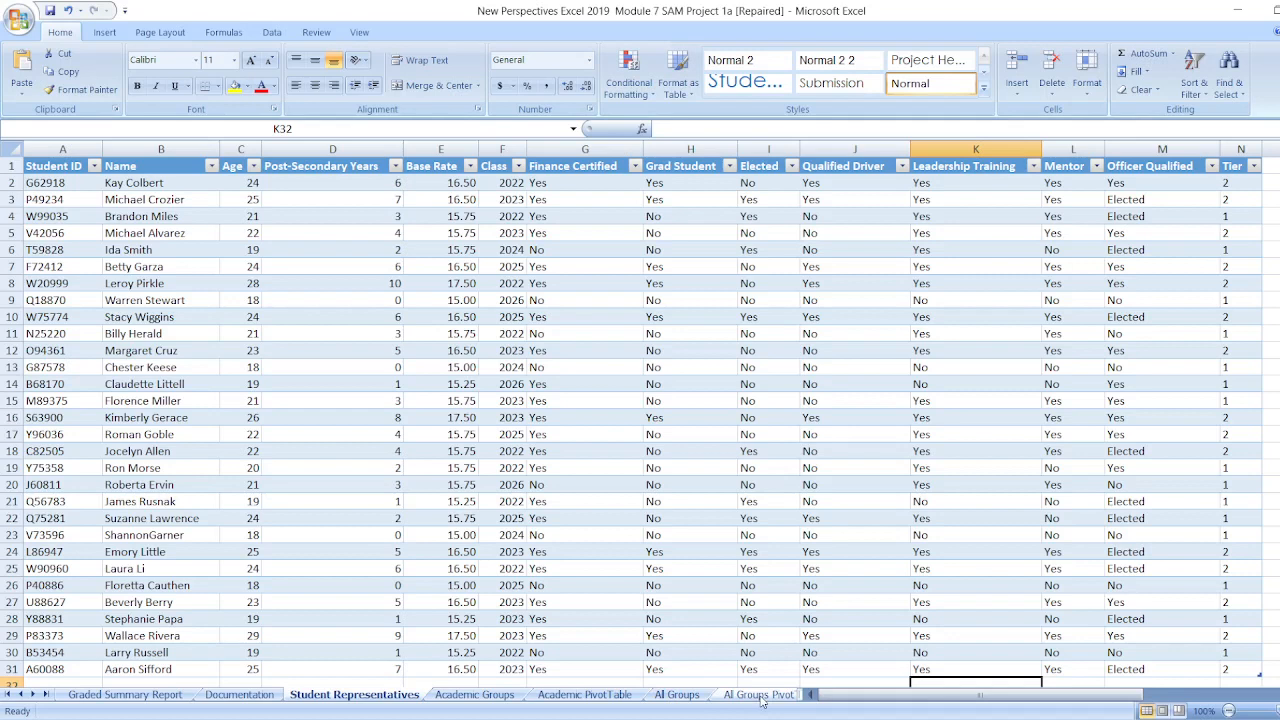
{"action": "mouse_move", "coordinate": [782, 704]}
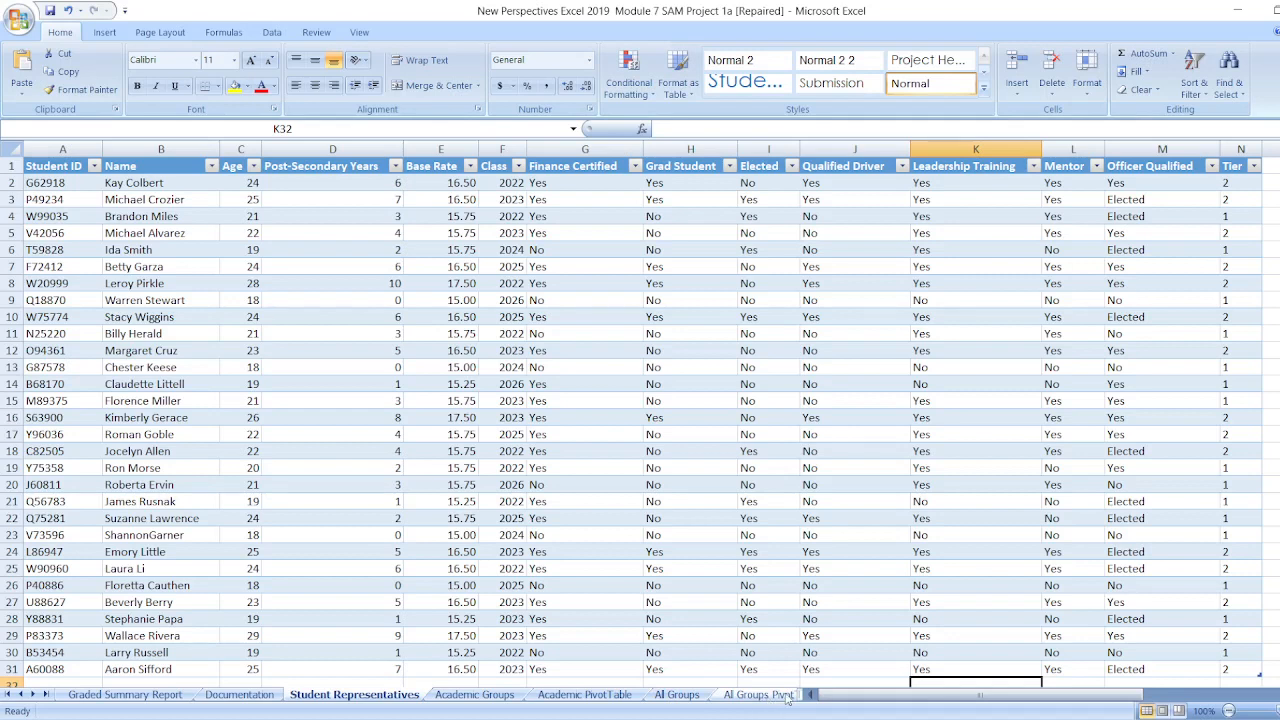